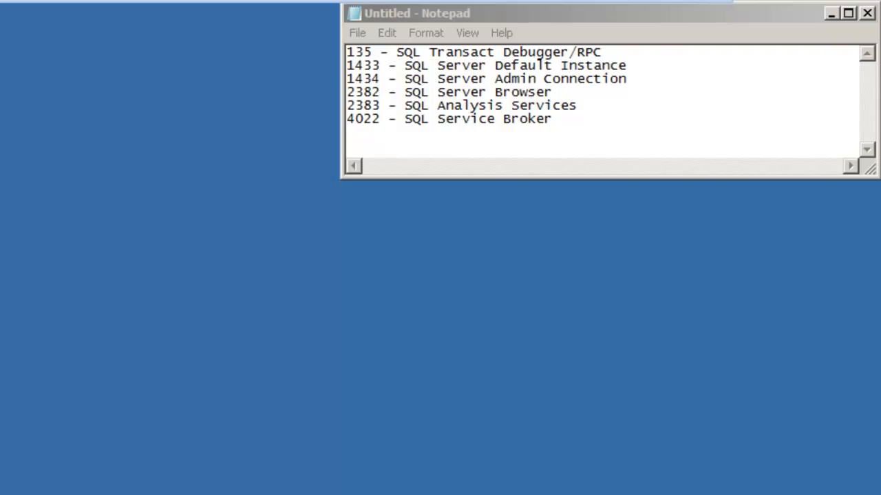
Launch SQL Server Configuration Manager from Microsoft SQL Server 2012 > Configuration Tools in the Start menu.
left_click(26, 477)
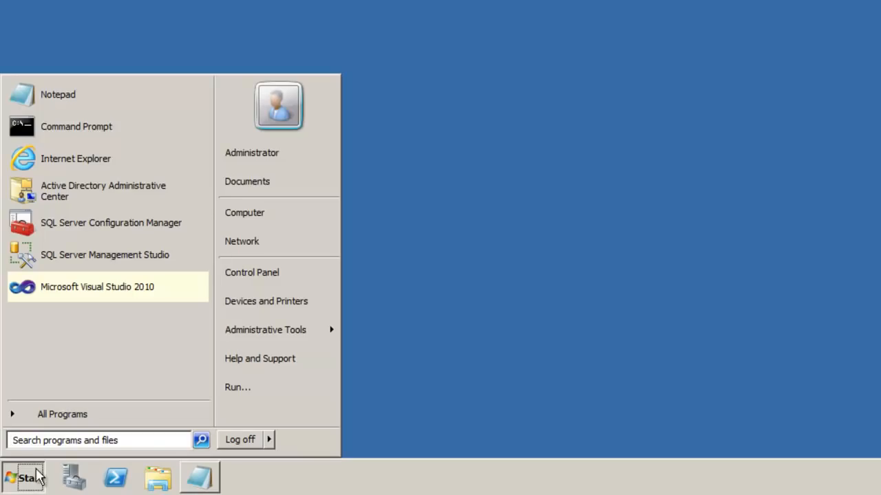
left_click(62, 414)
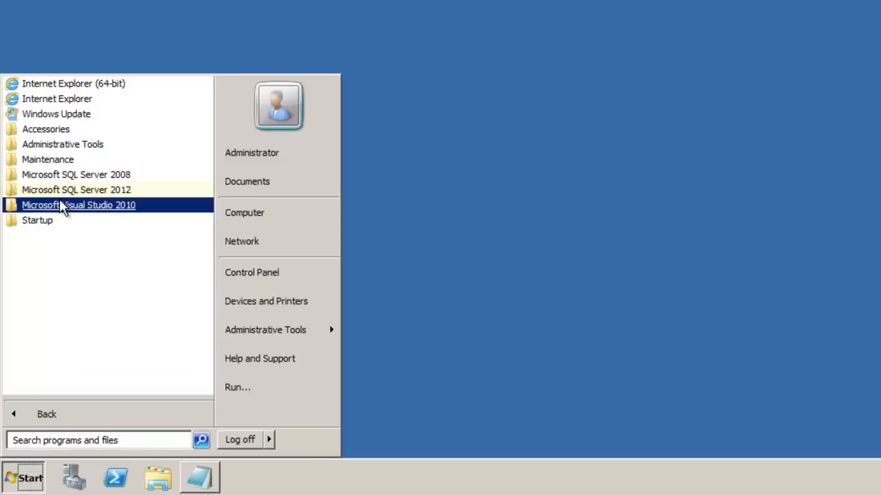
left_click(76, 190)
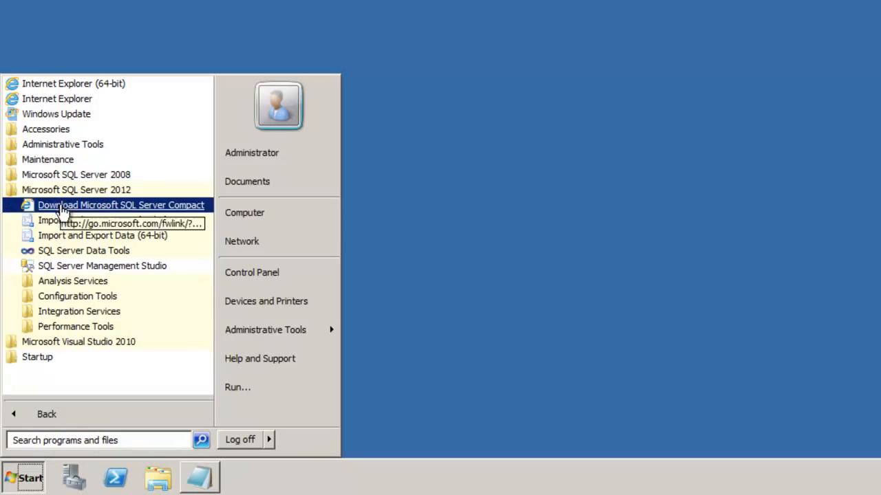
left_click(77, 296)
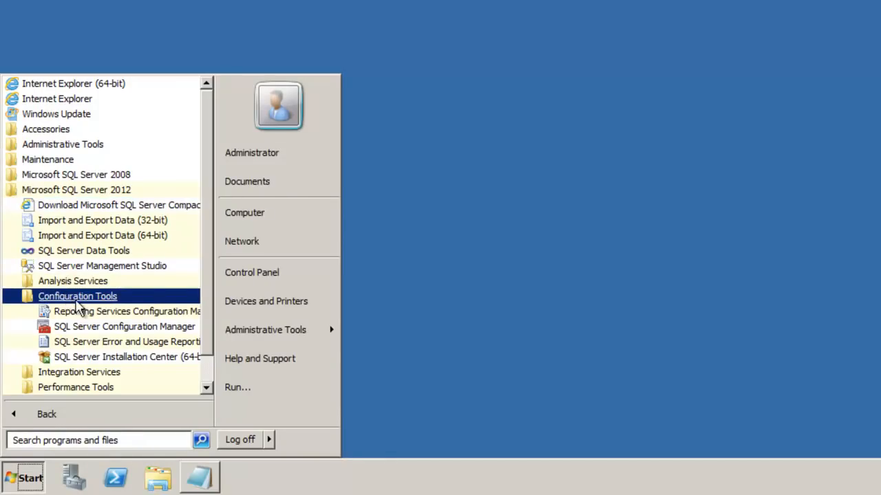
mouse_move(107, 326)
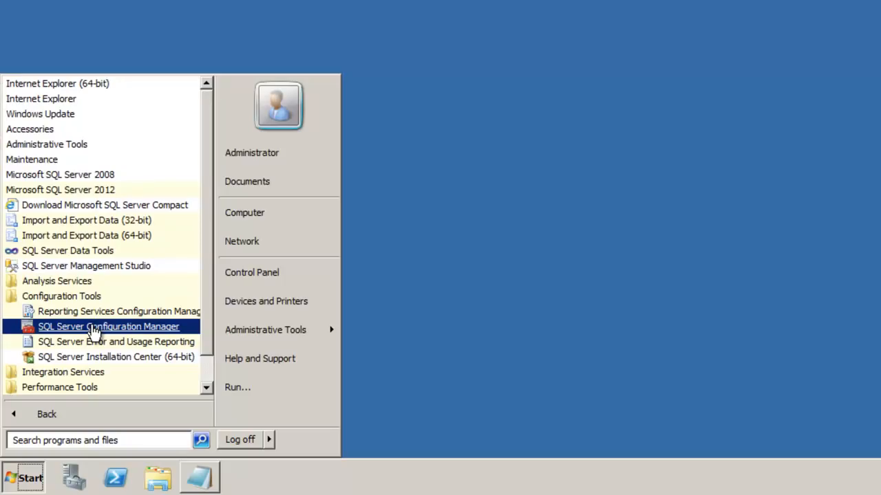
left_click(108, 327)
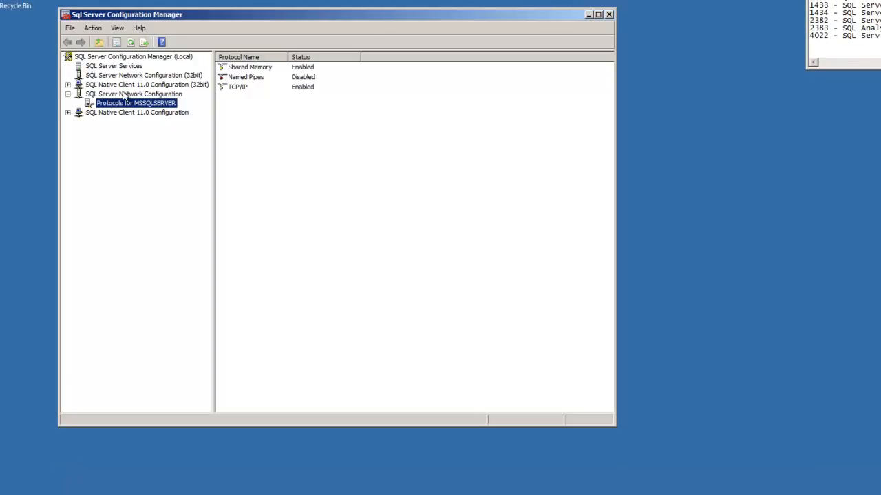
left_click(133, 93)
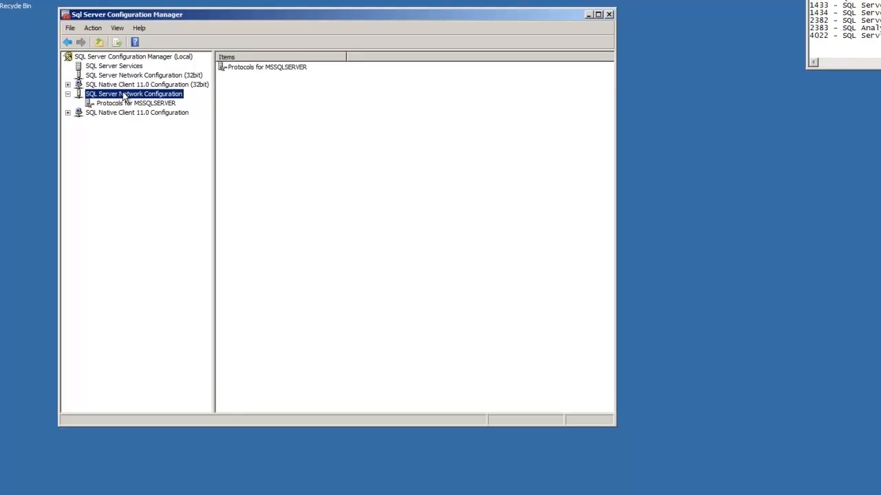
left_click(135, 102)
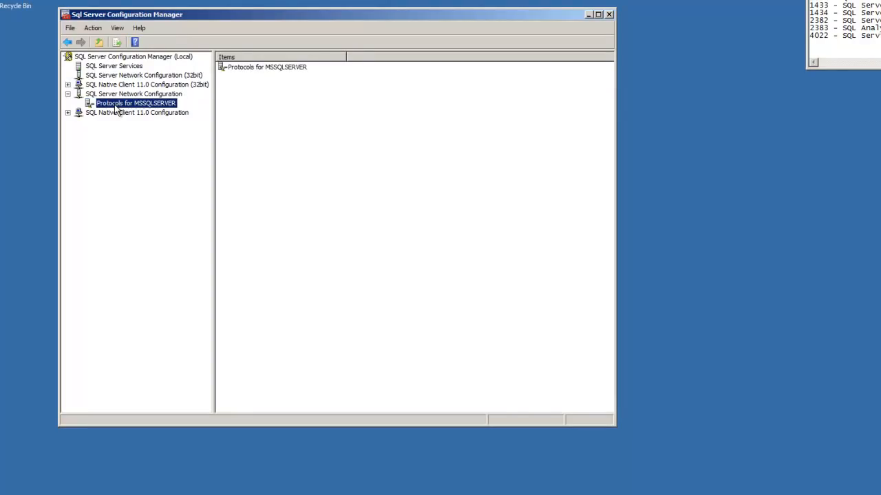
left_click(134, 102)
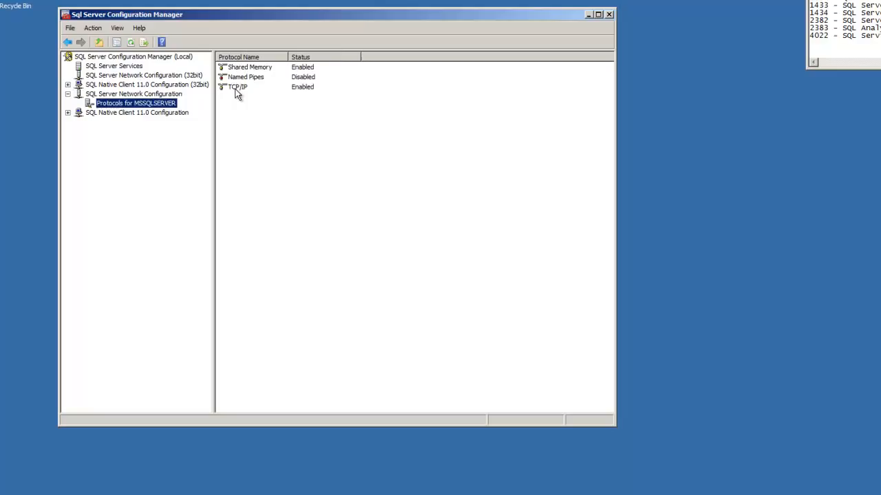
left_click(237, 85)
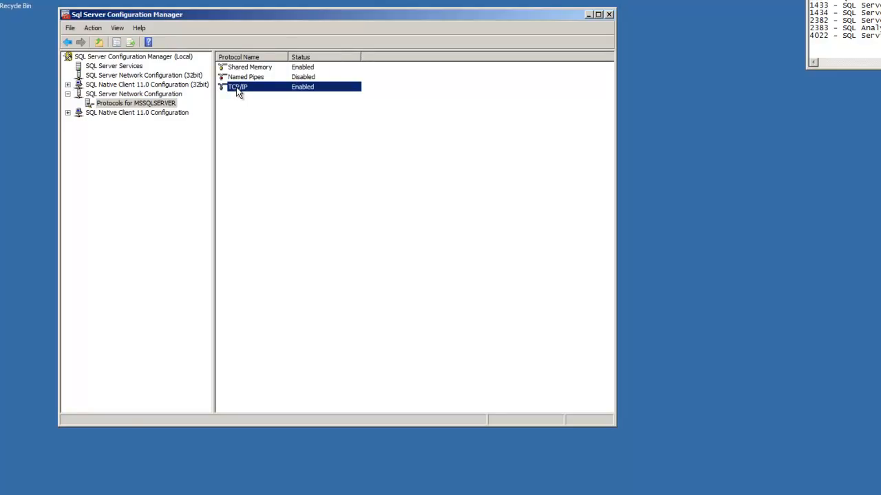
right_click(236, 87)
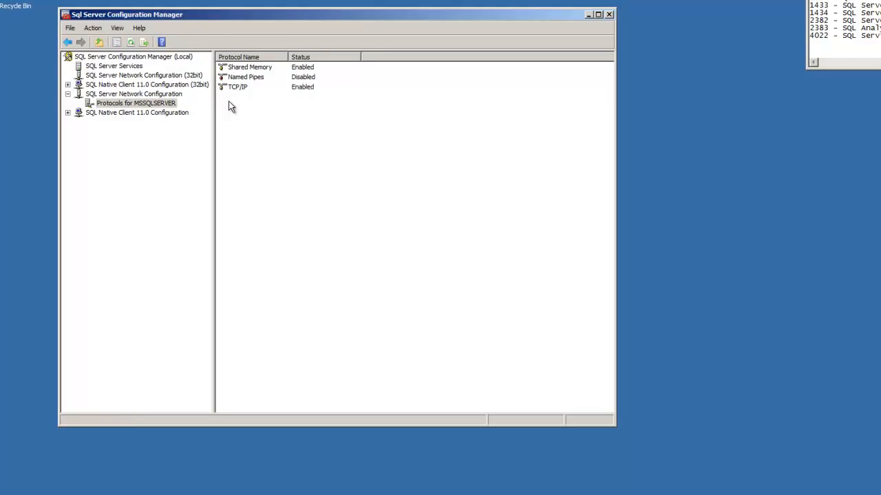
left_click(237, 87)
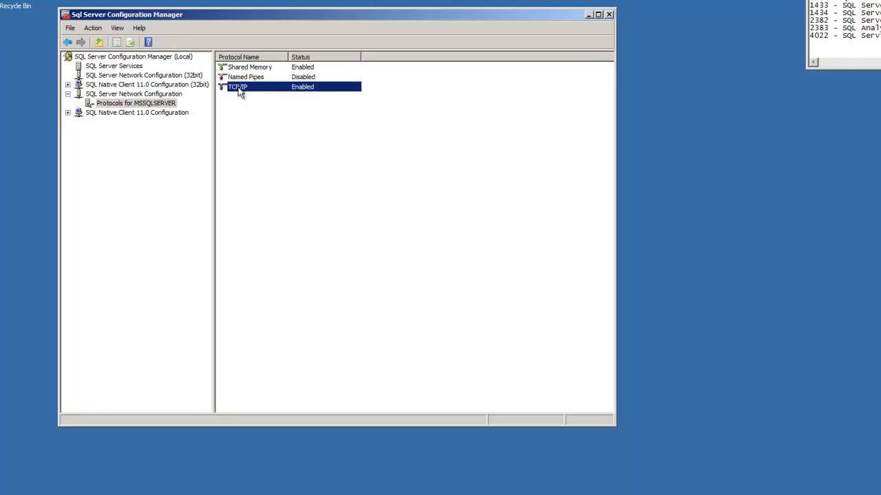
double_click(236, 86)
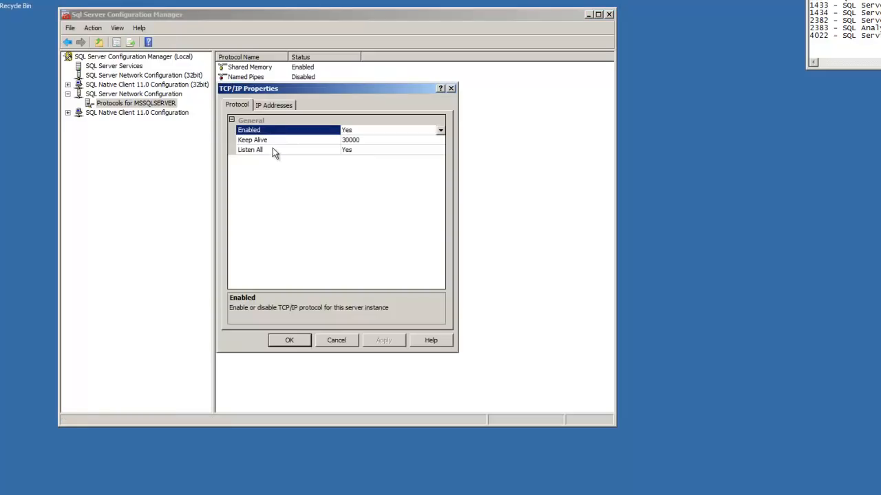
left_click(251, 148)
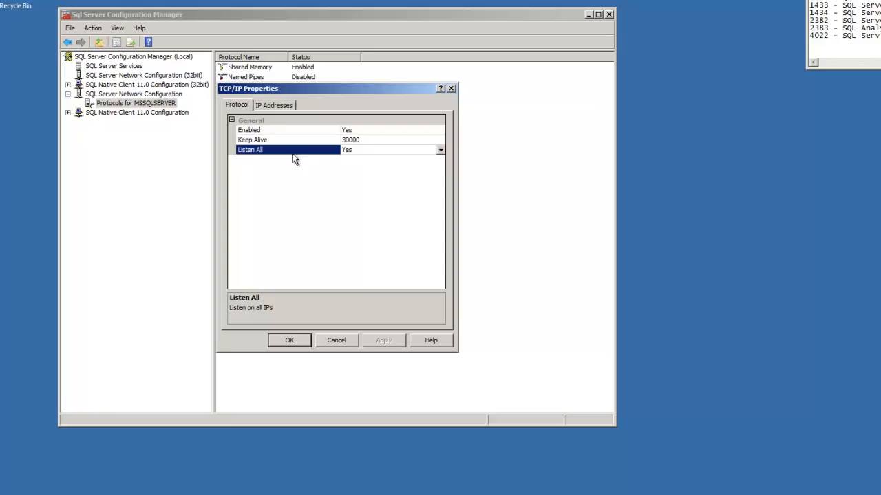
mouse_move(306, 128)
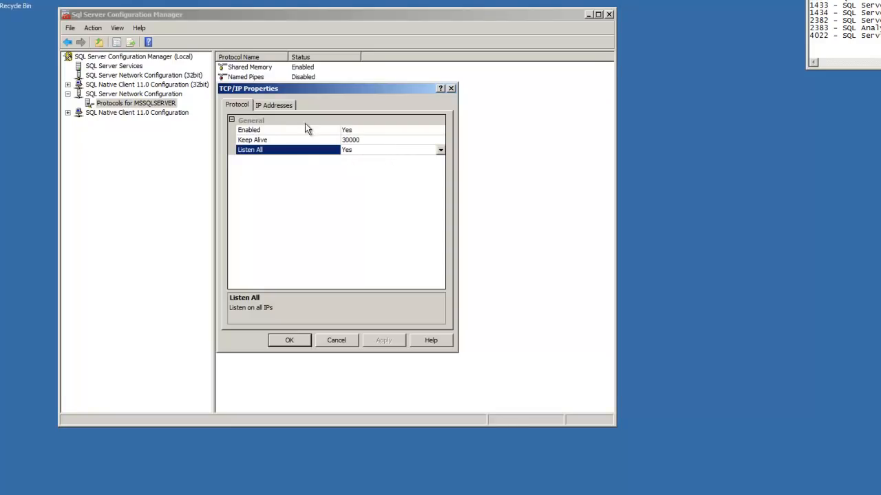
left_click(274, 105)
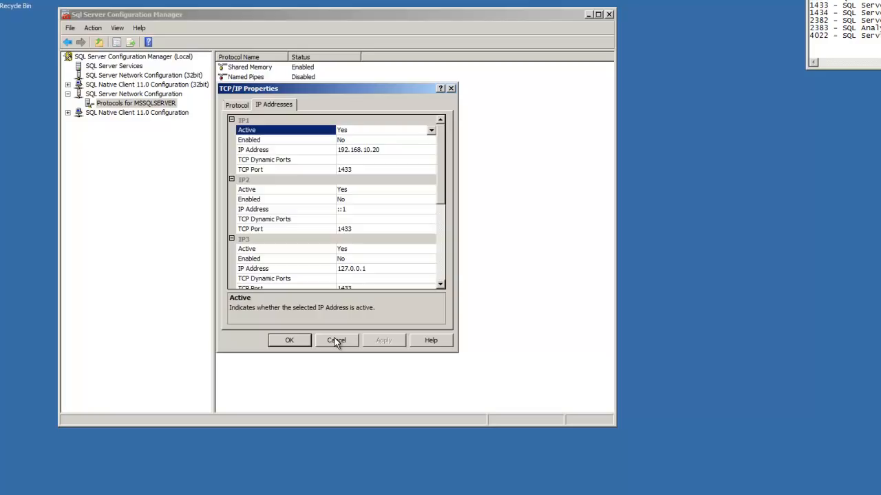
left_click(335, 340)
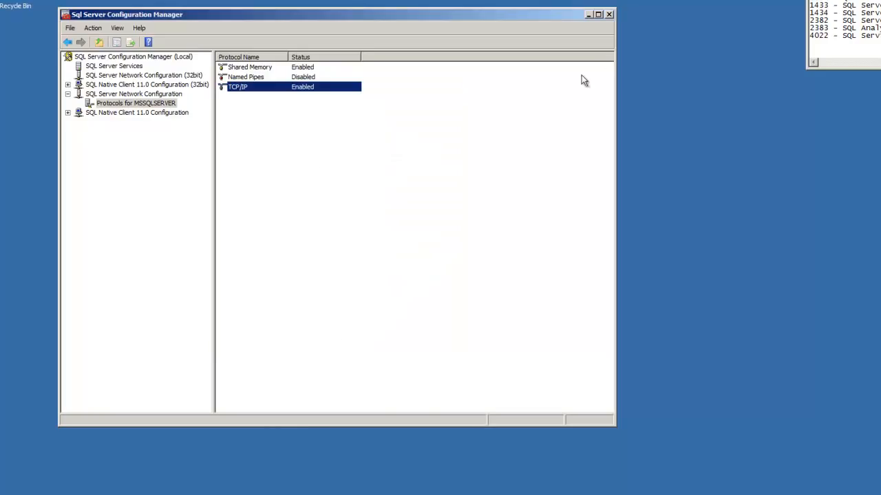
Reach Windows Firewall with Advanced Security via Control Panel's Windows Firewall item.
left_click(7, 488)
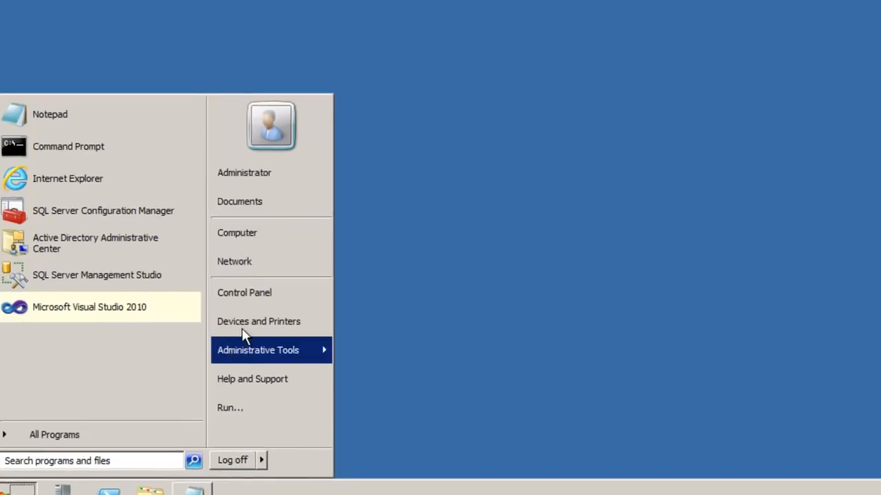
left_click(245, 292)
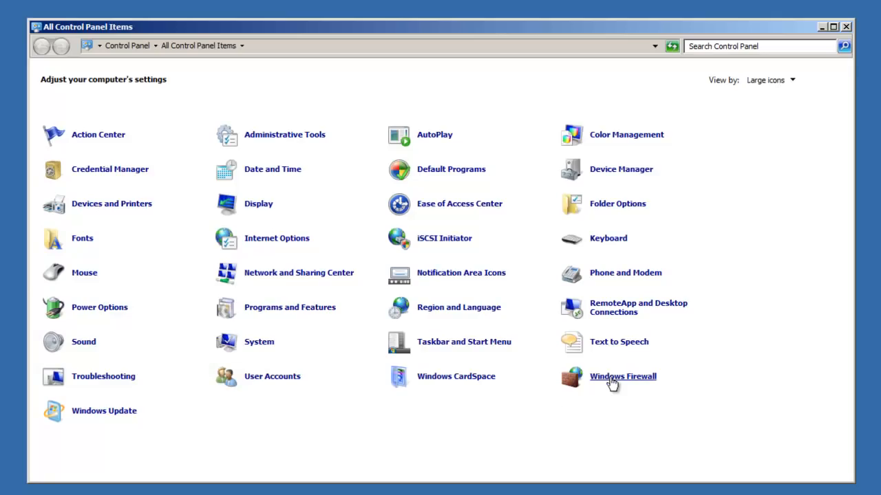
left_click(621, 377)
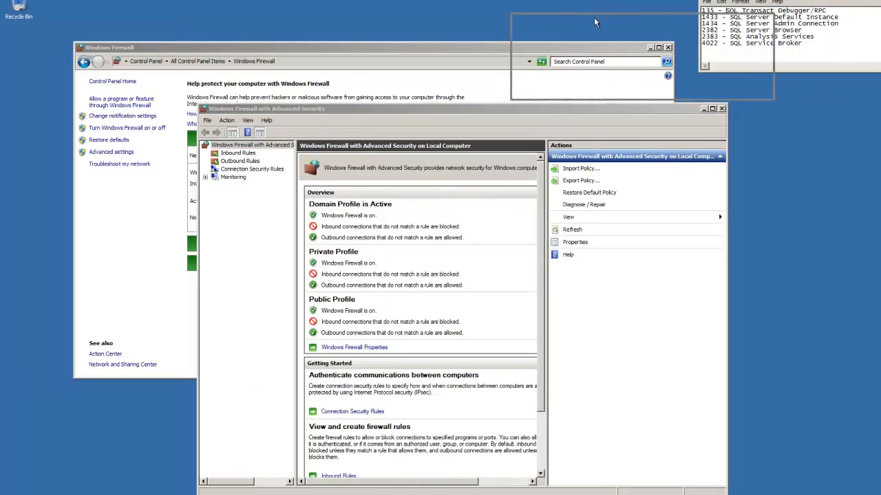
Start the New Inbound Rule Wizard from the Inbound Rules list.
left_click(238, 152)
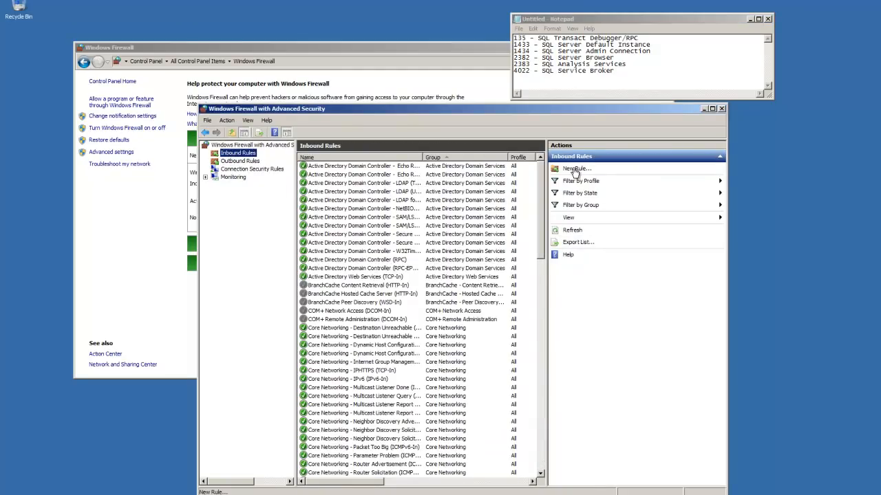
left_click(575, 168)
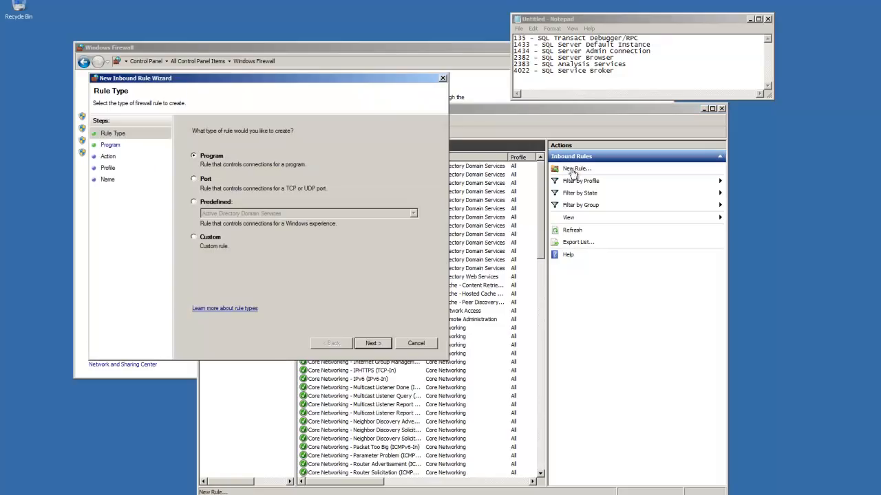
Define a port-based rule allowing connections on TCP port 135.
left_click(193, 179)
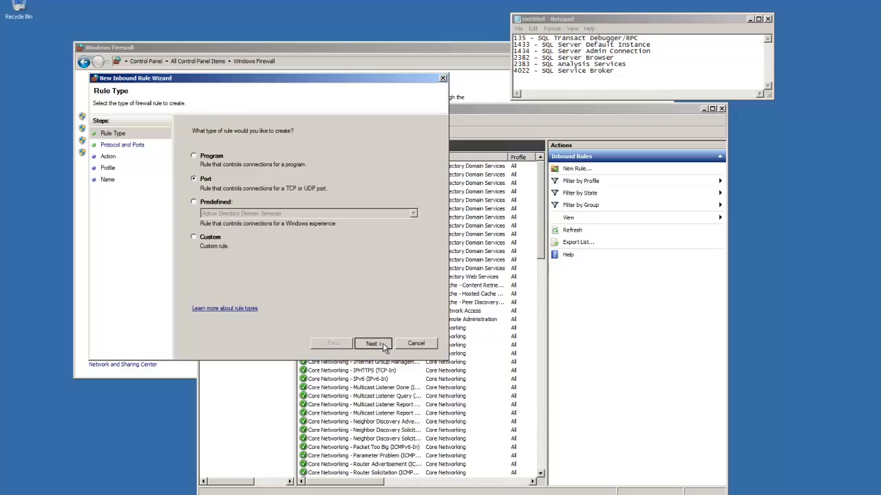
left_click(371, 344)
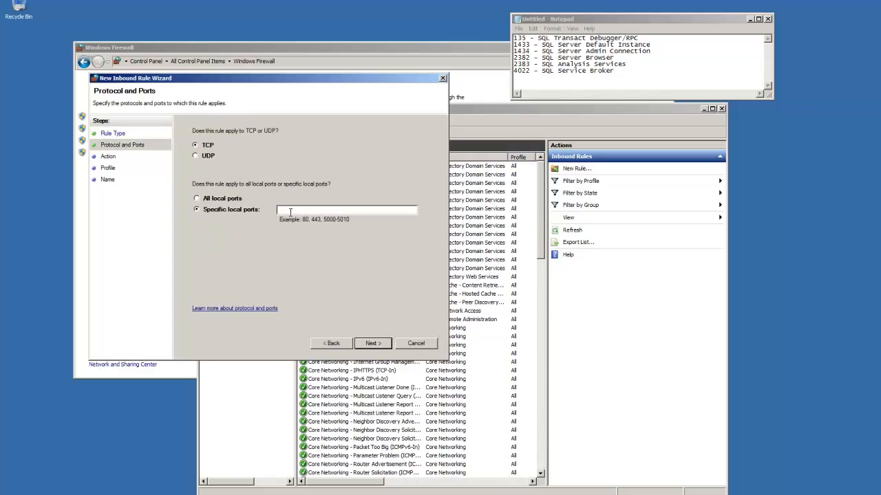
type("135")
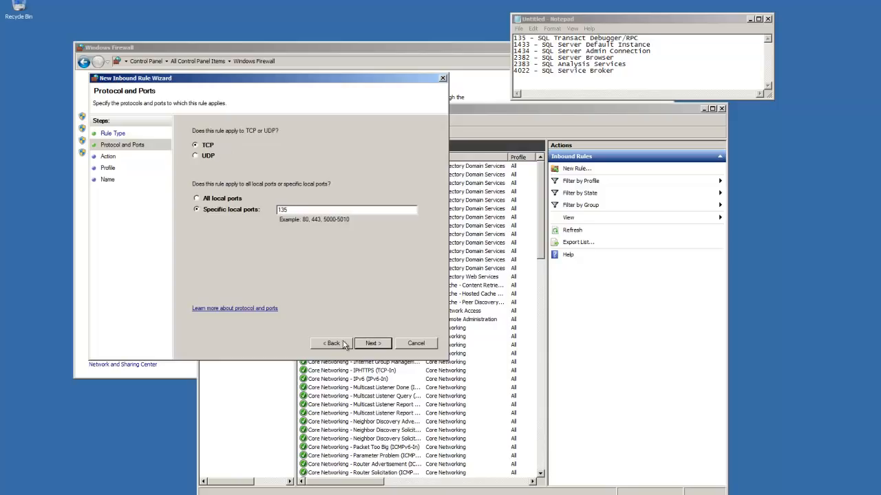
left_click(371, 344)
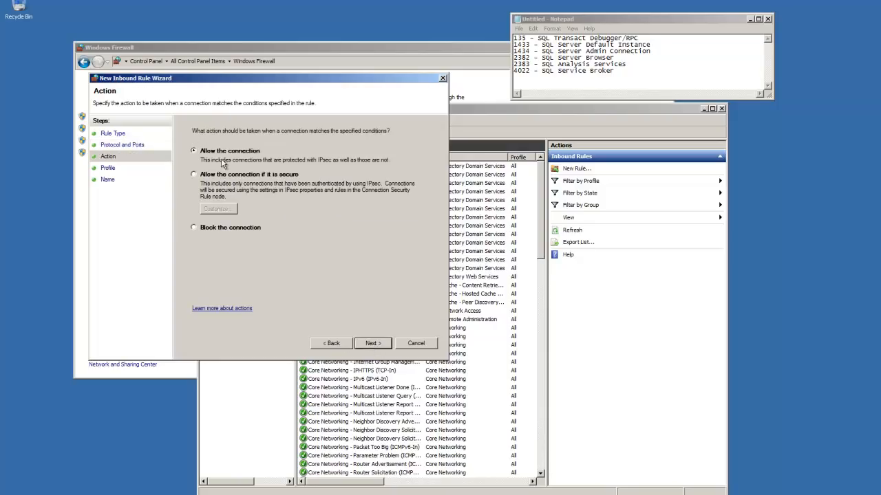
left_click(372, 344)
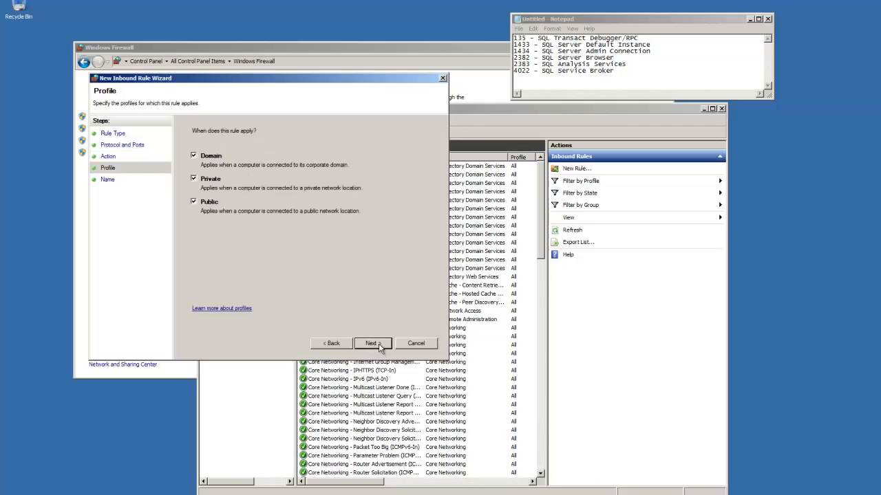
Limit the rule to domain and private networks and name it 'SQL Transact Debugger/RPC'.
left_click(192, 201)
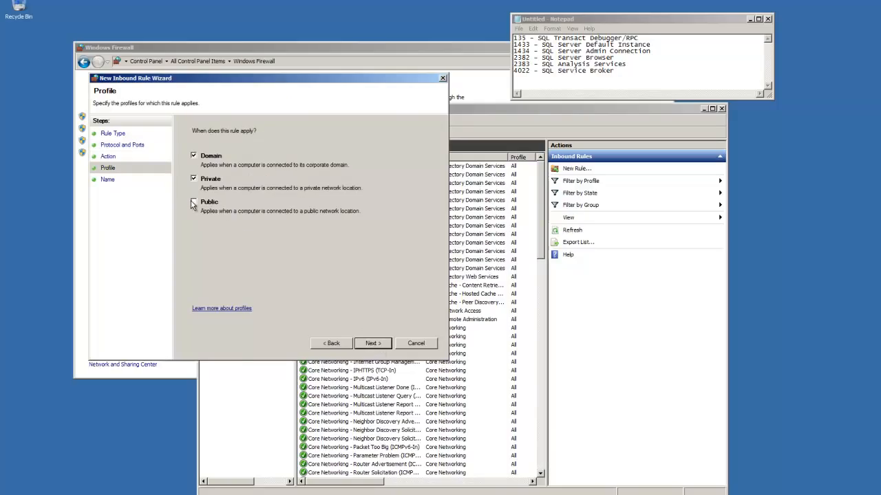
left_click(193, 200)
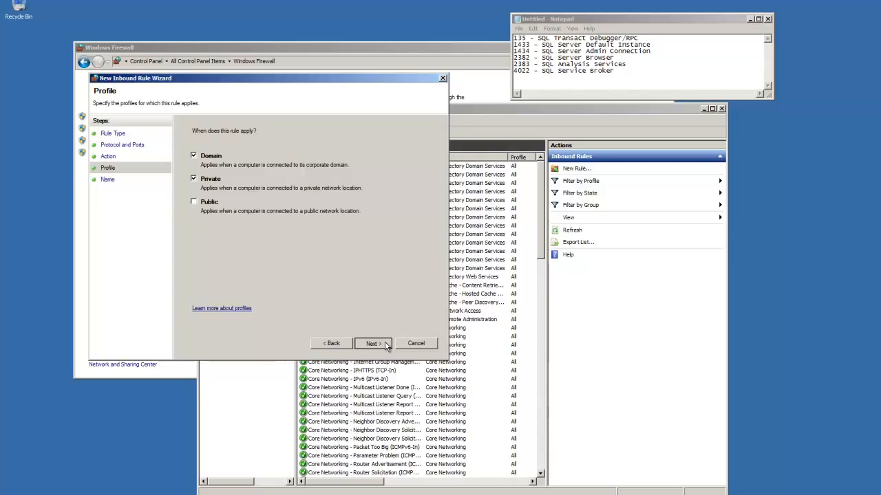
left_click(371, 344)
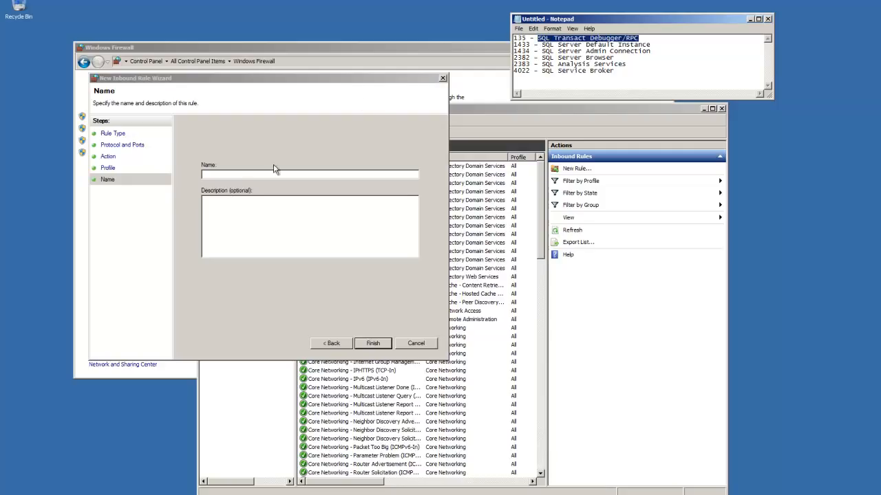
type("SQL Transact Debugger/RPC")
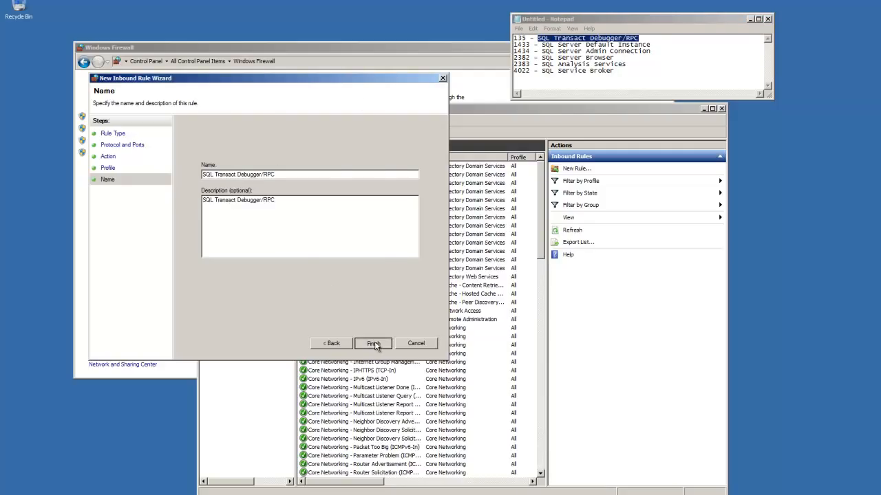
left_click(373, 344)
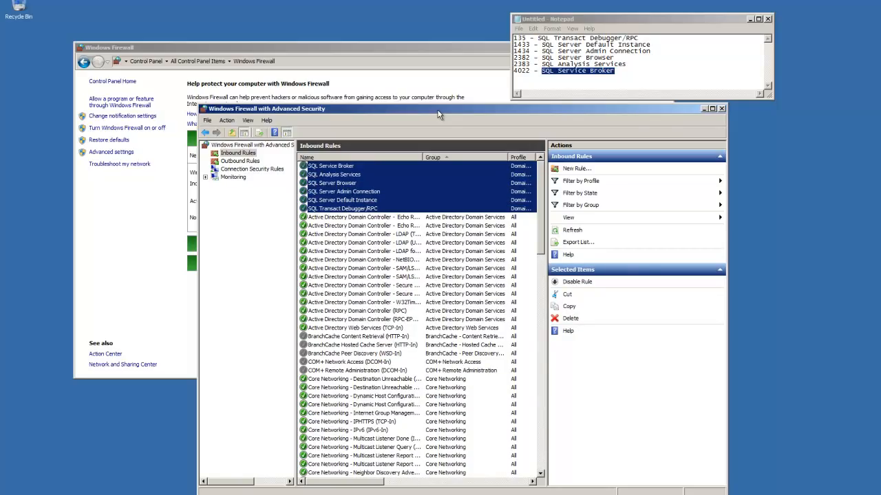
mouse_move(666, 146)
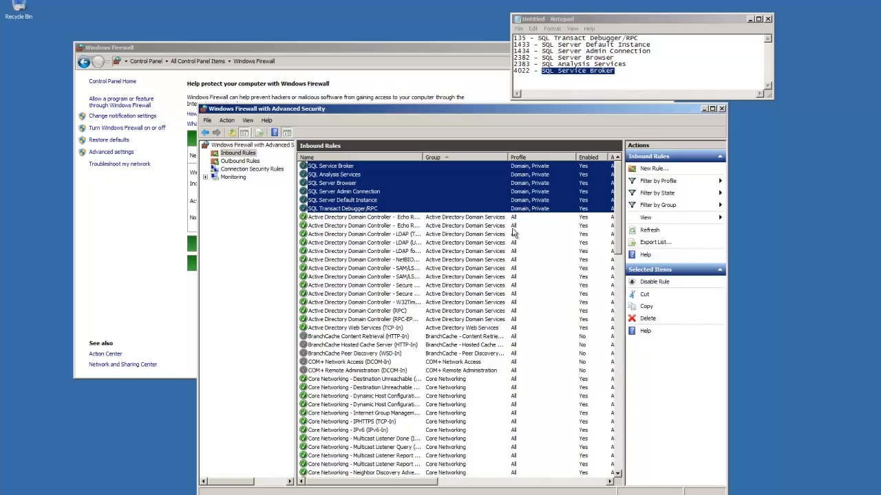
Scroll the Inbound Rules list right to check the six SQL Server rules' profile and protocol columns.
scroll("right", 3)
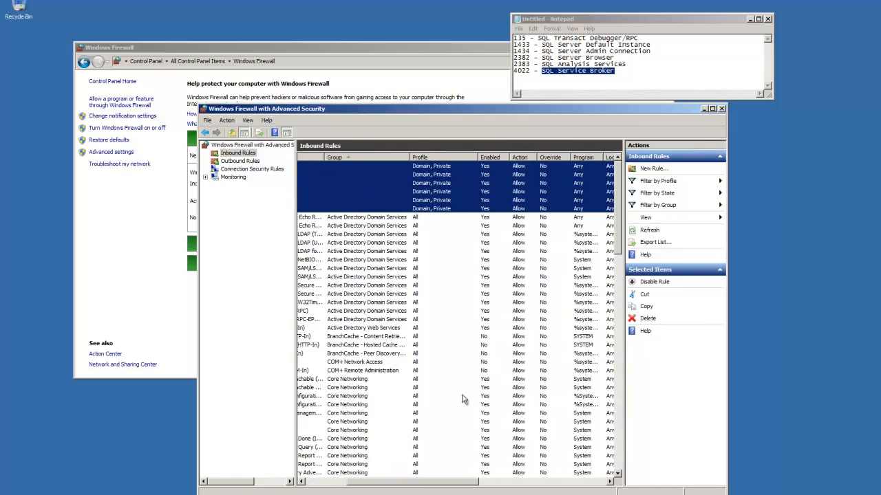
mouse_move(474, 468)
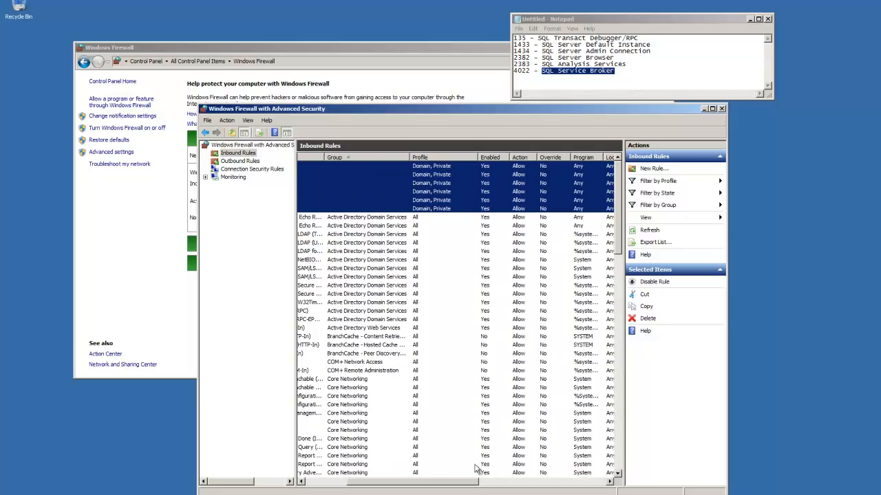
scroll("right", 3)
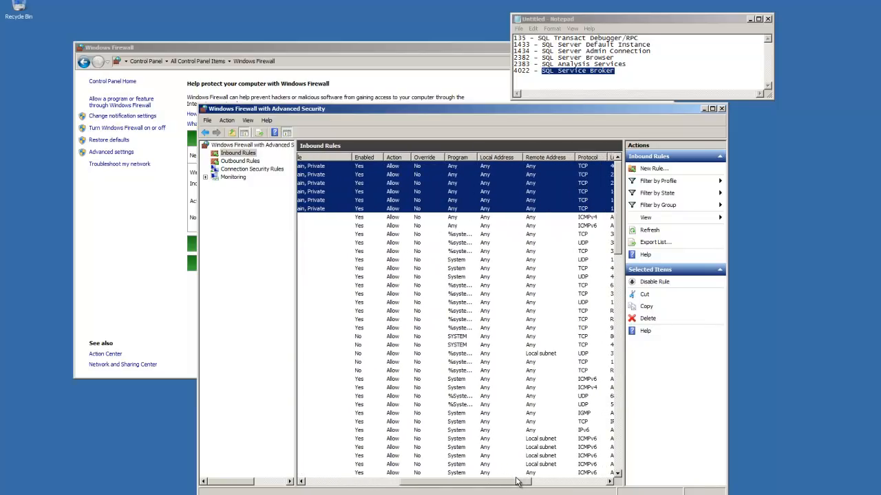